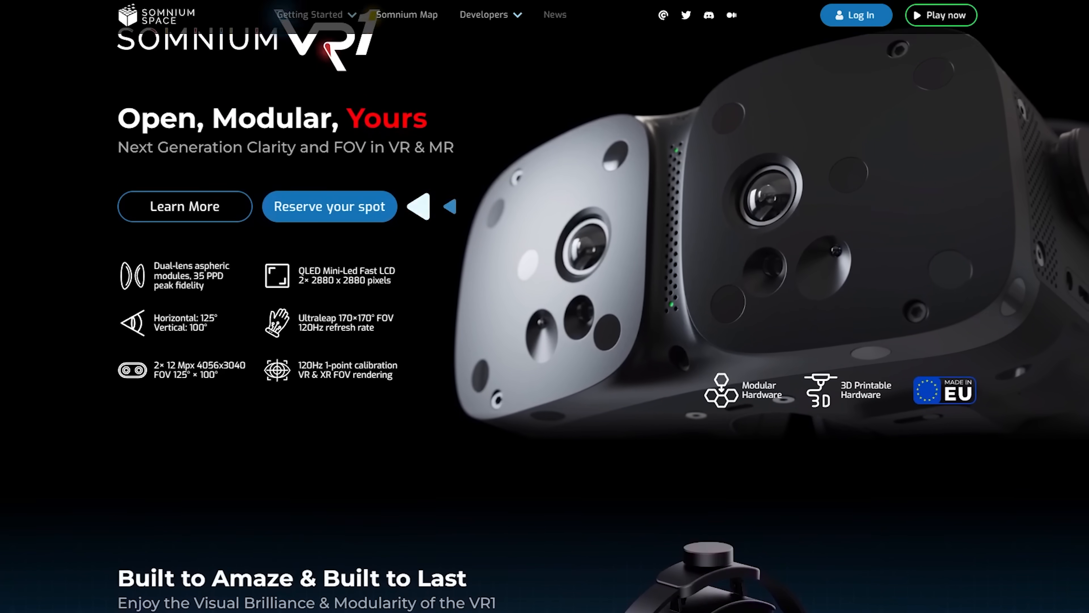
{"action": "scroll", "scroll_direction": "down", "scroll_amount": 3}
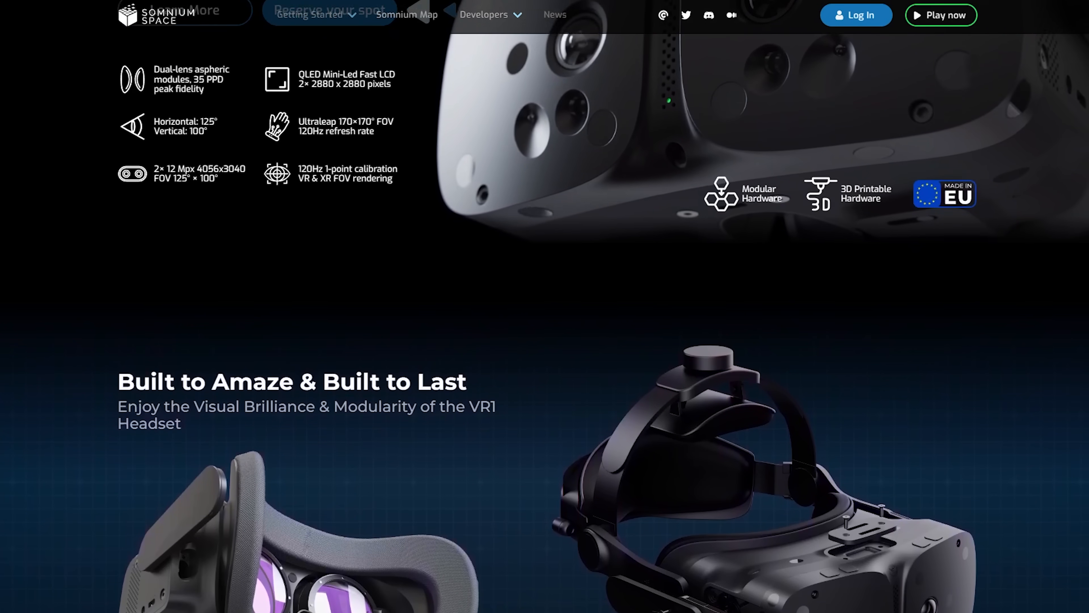
{"action": "scroll", "scroll_direction": "down", "scroll_amount": 3}
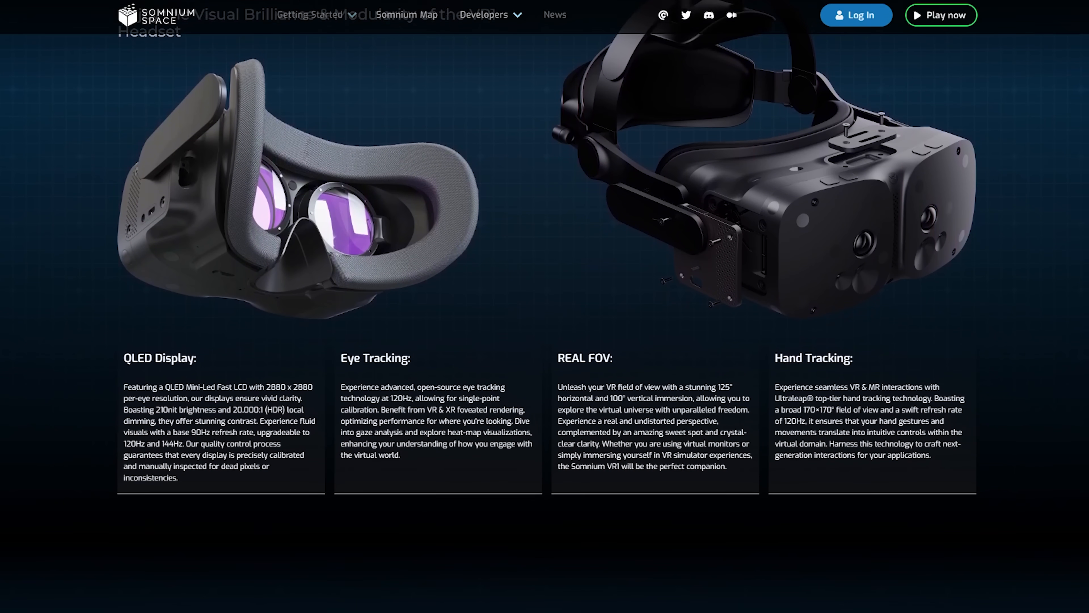
{"action": "scroll", "scroll_direction": "down", "scroll_amount": 3}
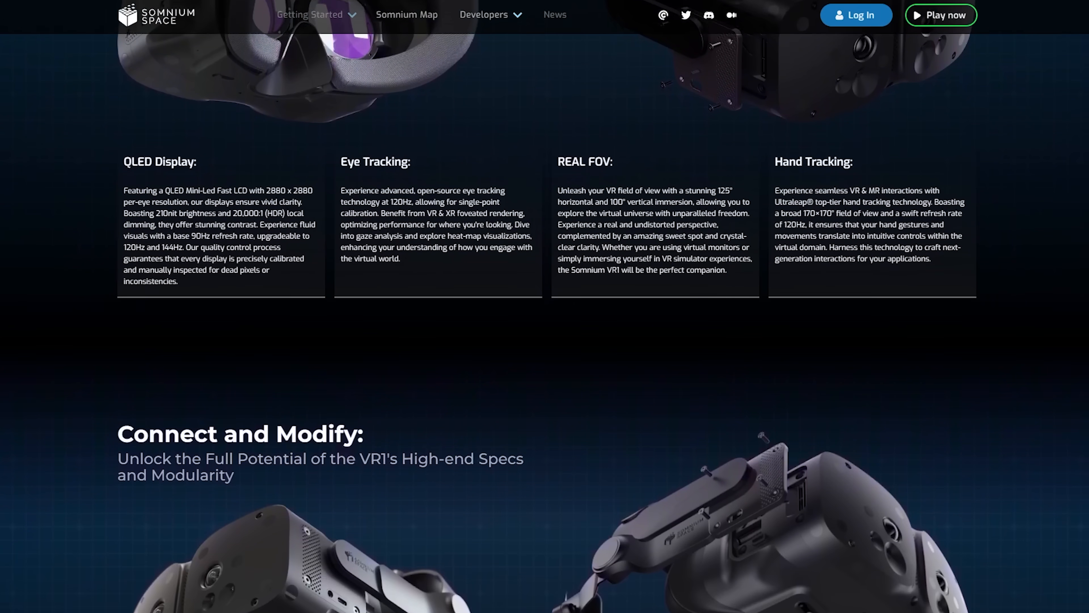
{"action": "scroll", "scroll_direction": "down", "scroll_amount": 3}
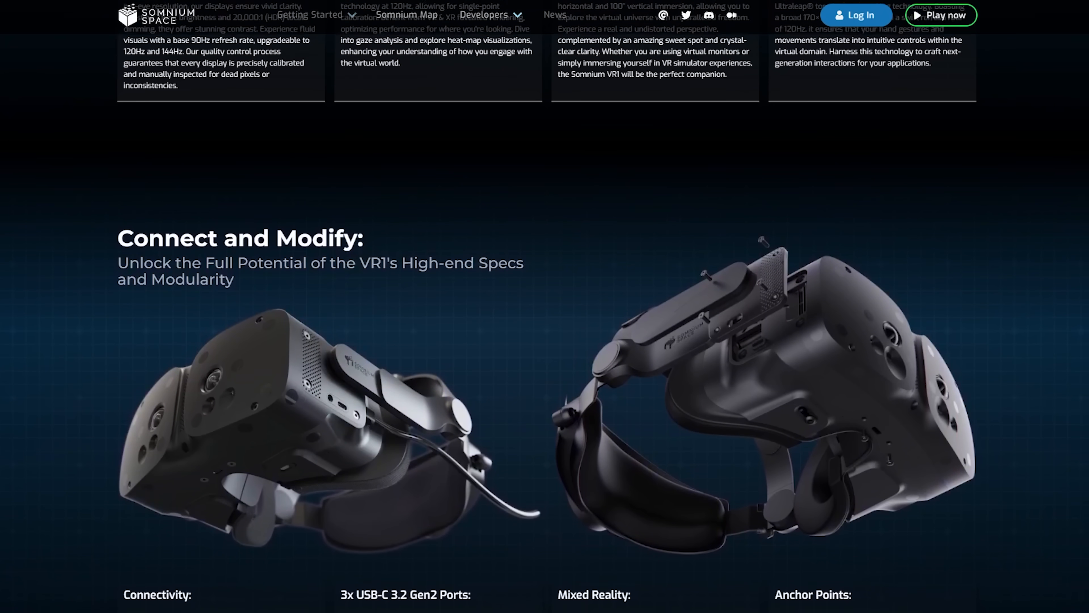
{"action": "scroll", "scroll_direction": "down", "scroll_amount": 3}
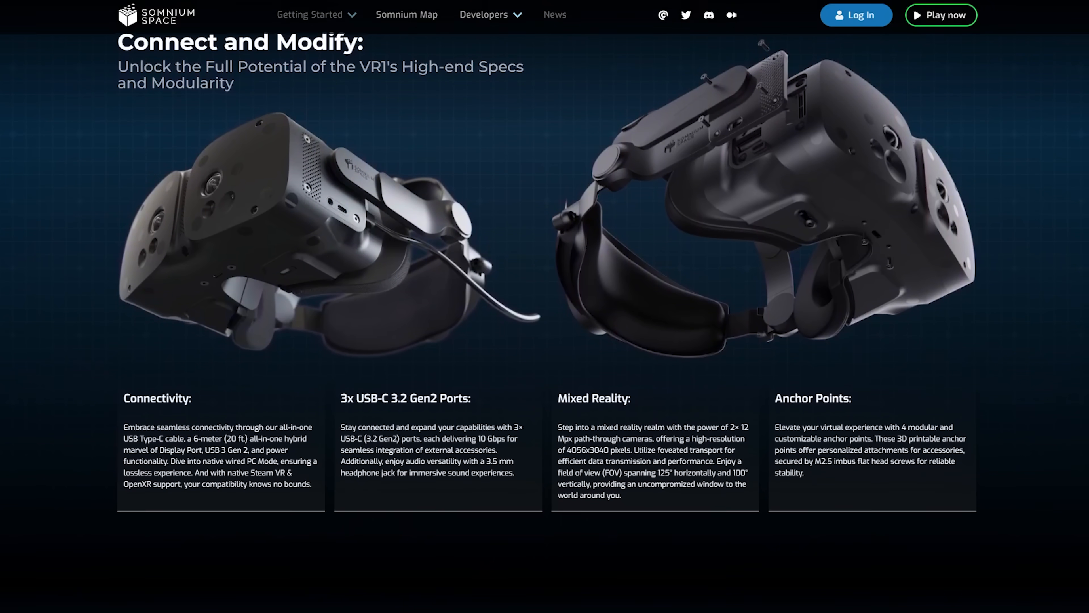
{"action": "scroll", "scroll_direction": "down", "scroll_amount": 3}
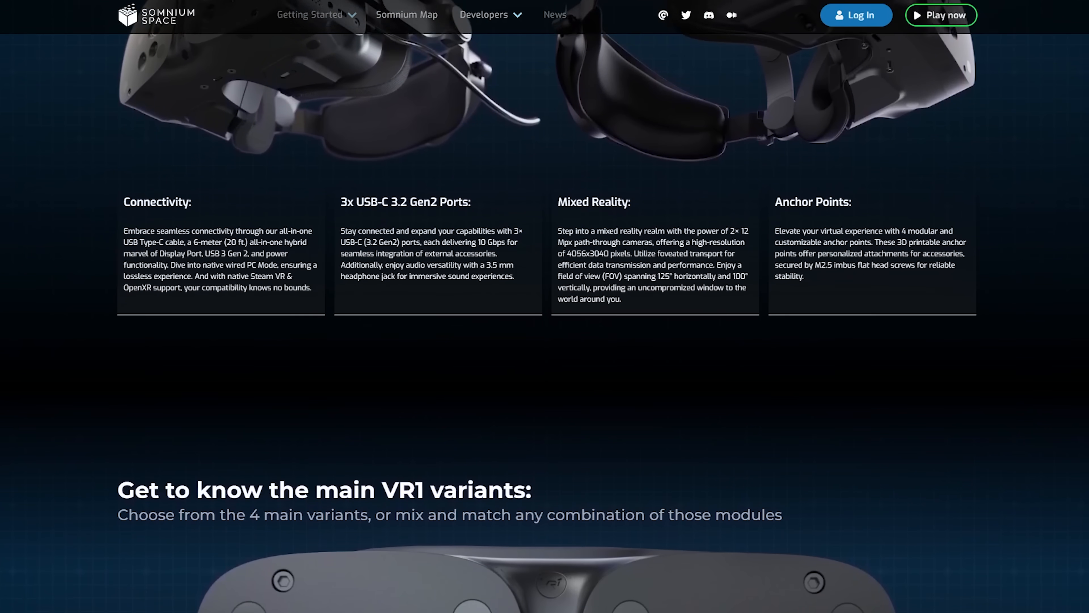